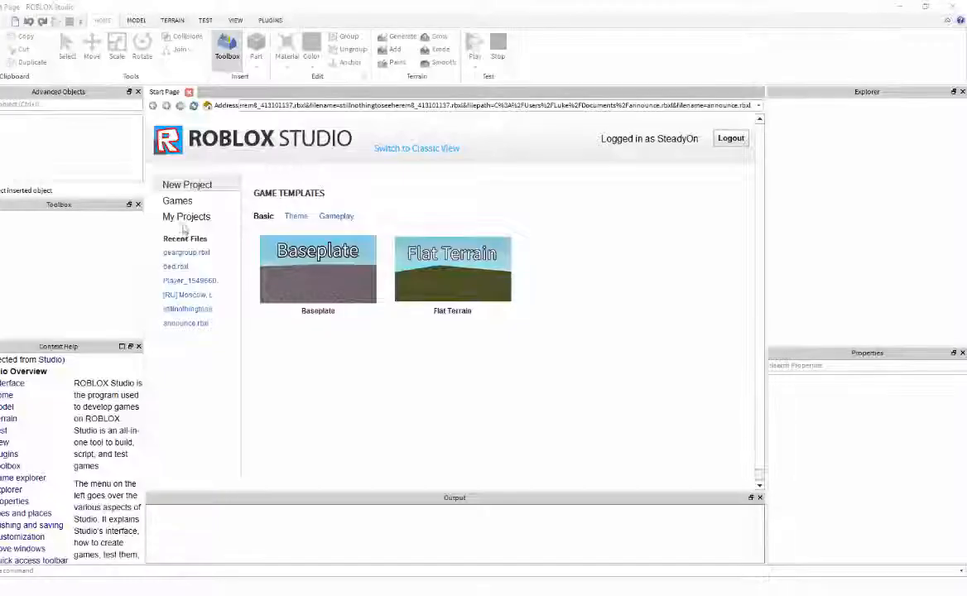
# Show My Projects on the start page so the My Places grid replaces the templates
pyautogui.click(185, 215)
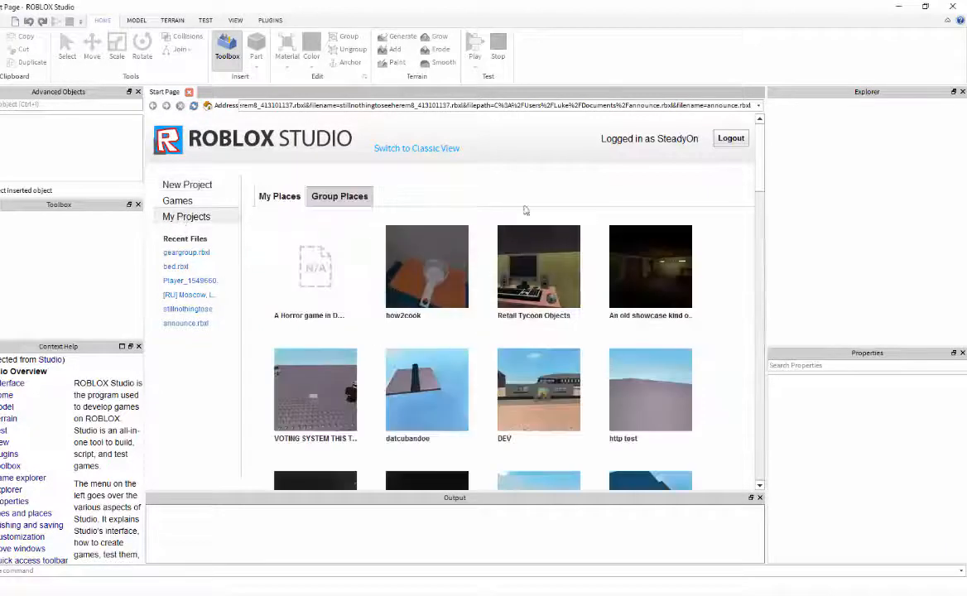
pyautogui.moveTo(427, 267)
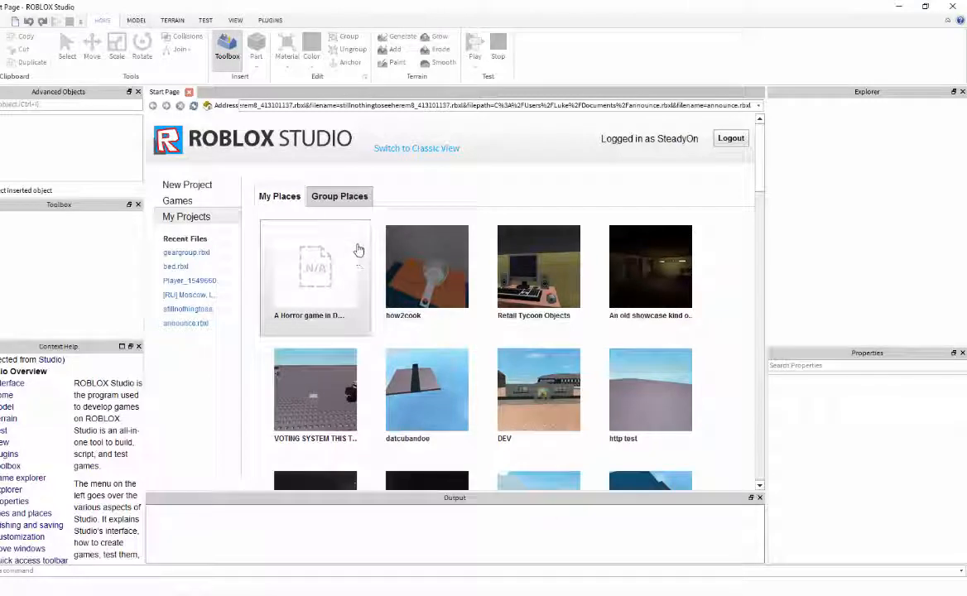
pyautogui.moveTo(366, 278)
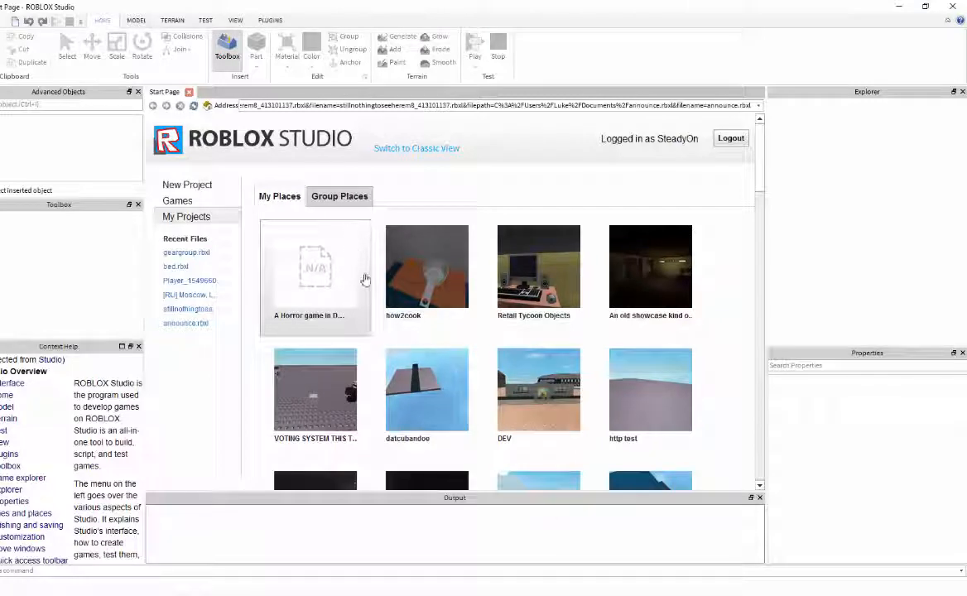
pyautogui.moveTo(417, 207)
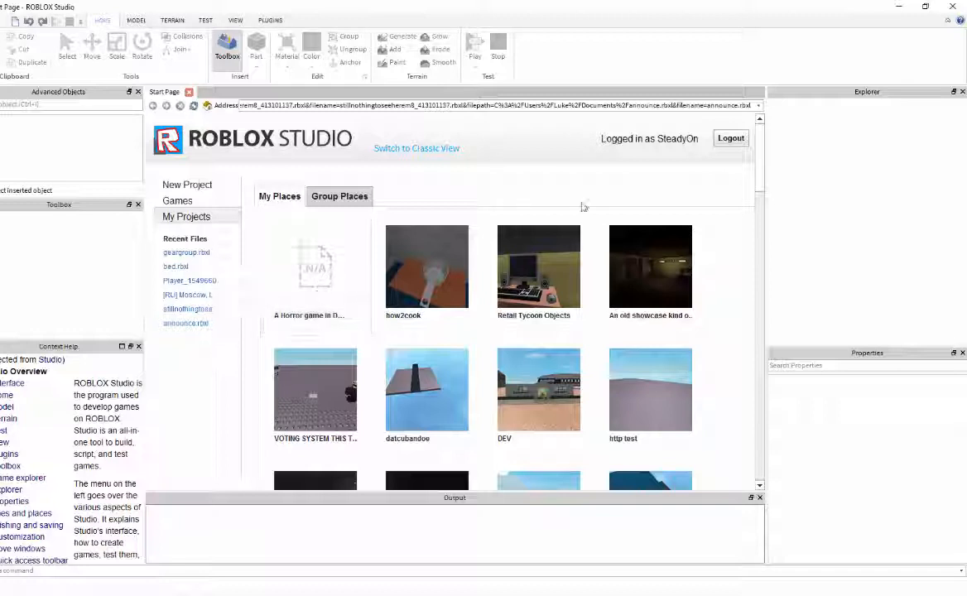
# Scroll the My Places grid down to reach the city place and open it for editing
pyautogui.scroll(-3)
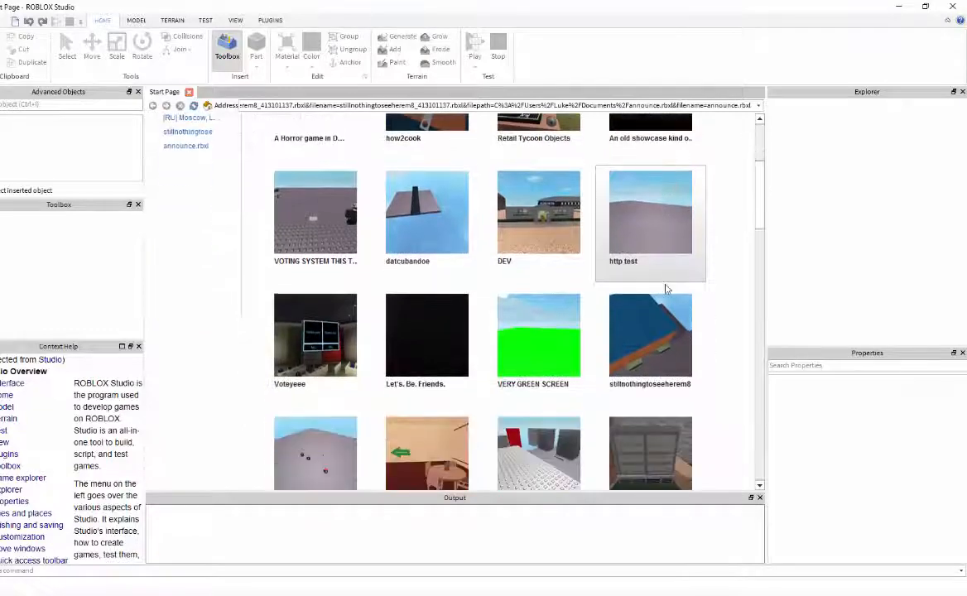
pyautogui.scroll(-3)
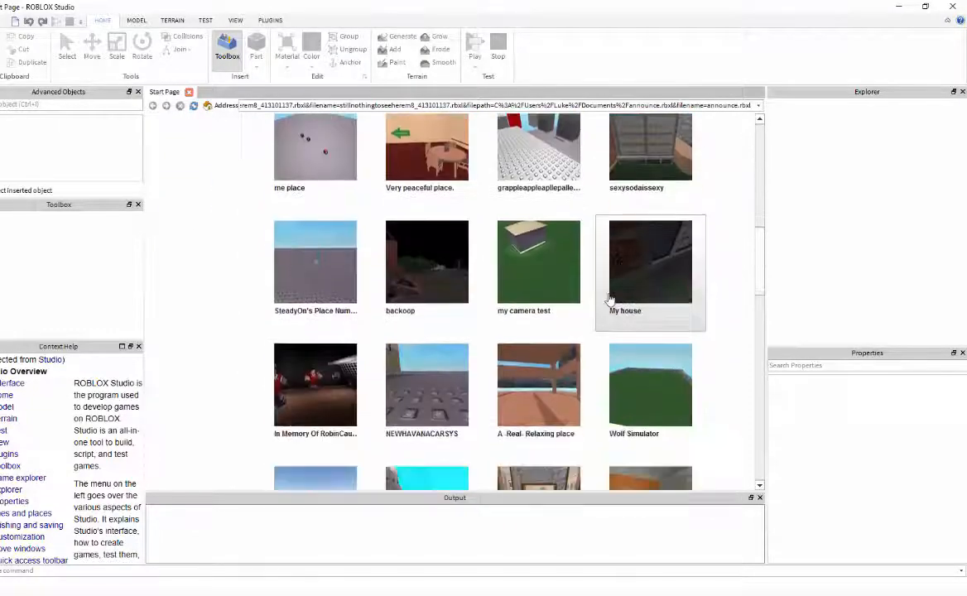
pyautogui.scroll(-3)
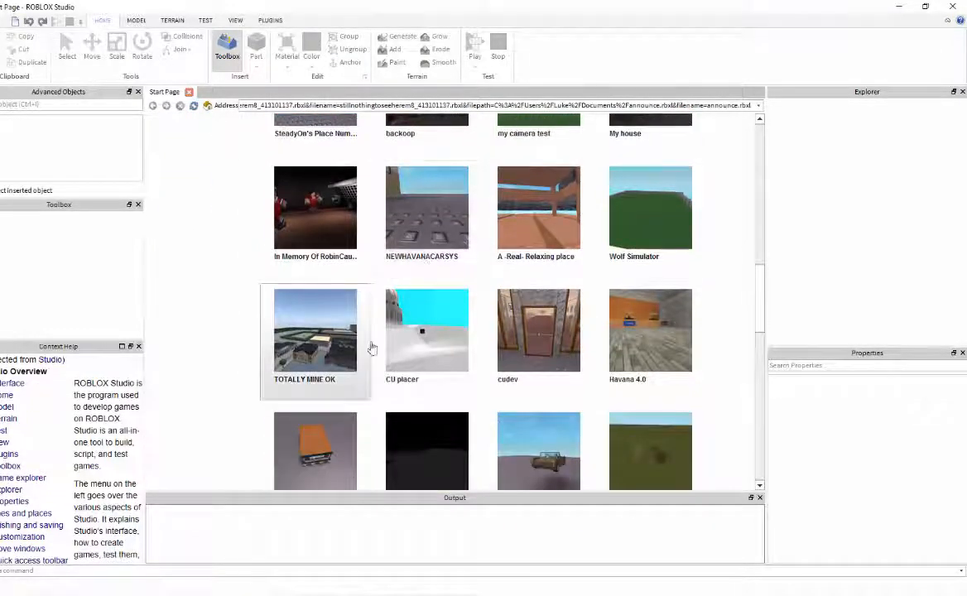
pyautogui.scroll(-3)
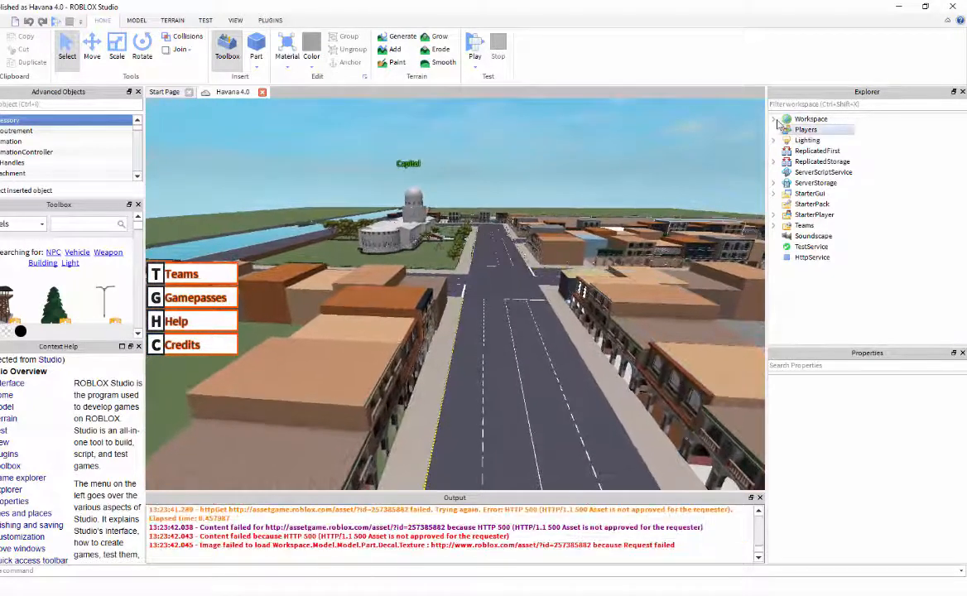
# Select Workspace in Explorer and tick its StreamingEnabled property in the Properties panel
pyautogui.click(811, 119)
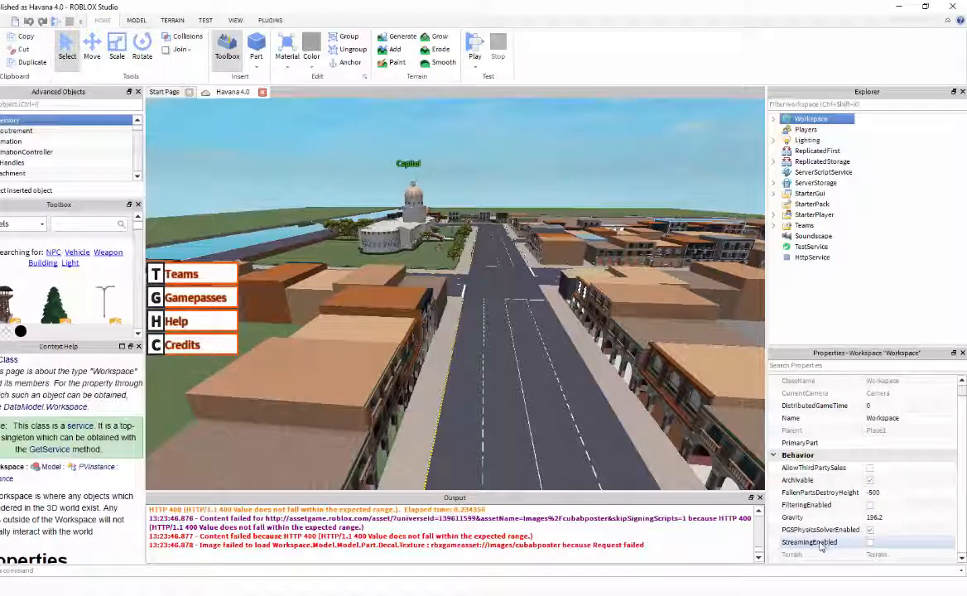
pyautogui.click(869, 541)
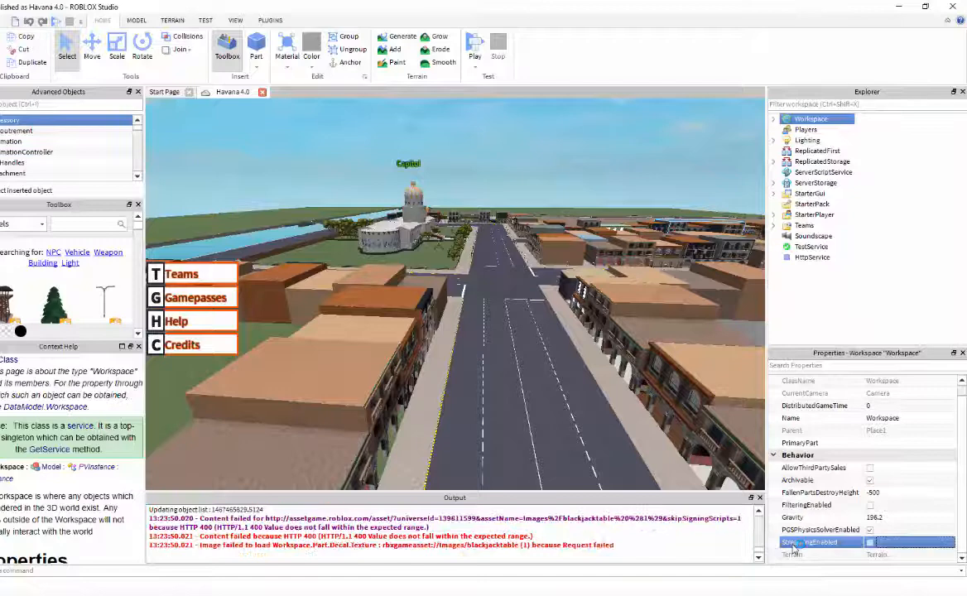
pyautogui.click(808, 541)
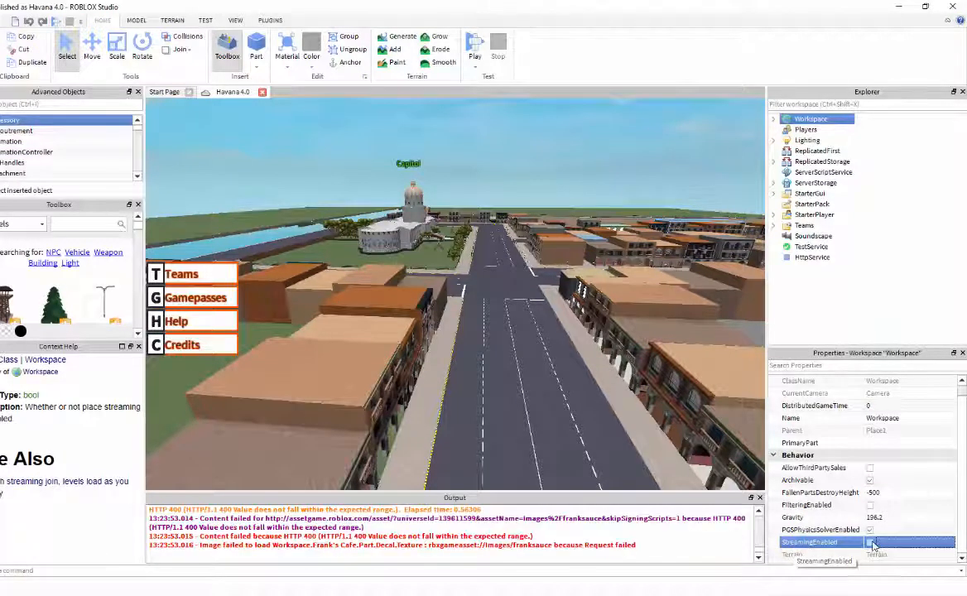
pyautogui.click(869, 543)
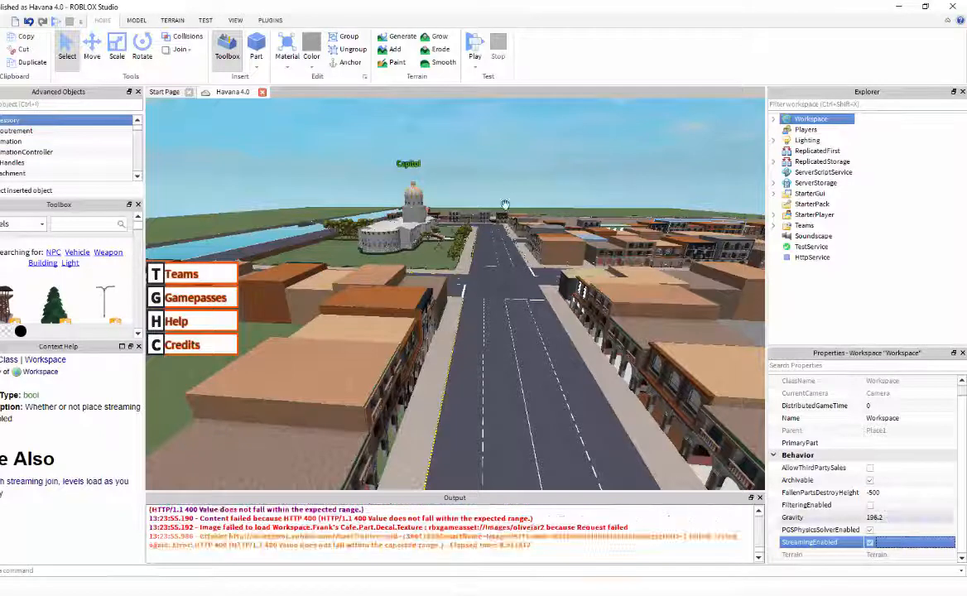